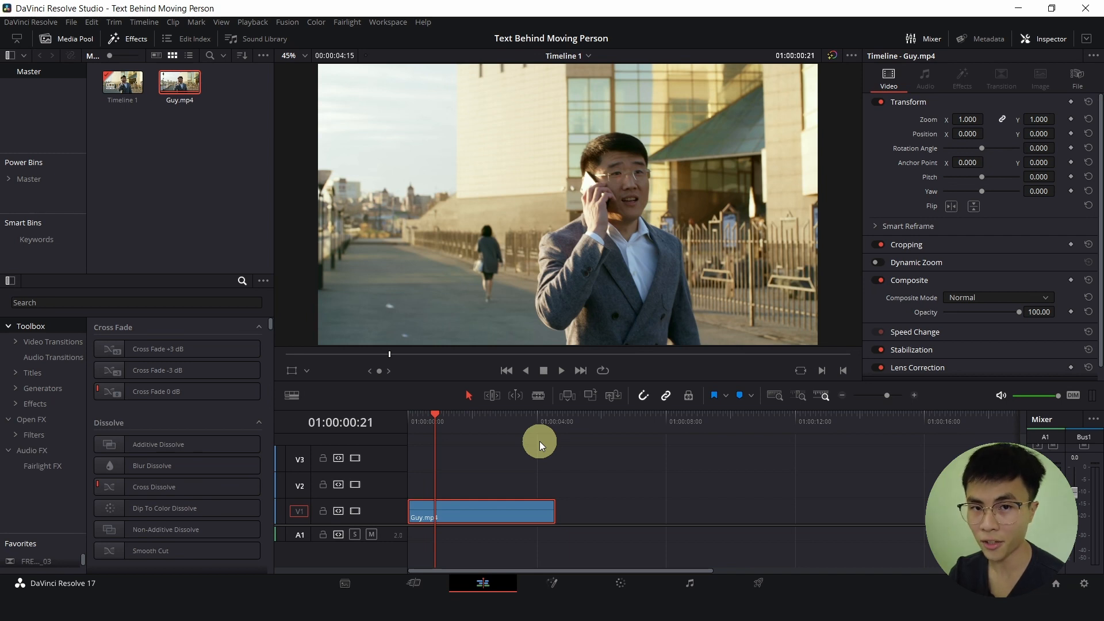
Switch to the Color page to grade the Guy.mp4 clip.
click(620, 582)
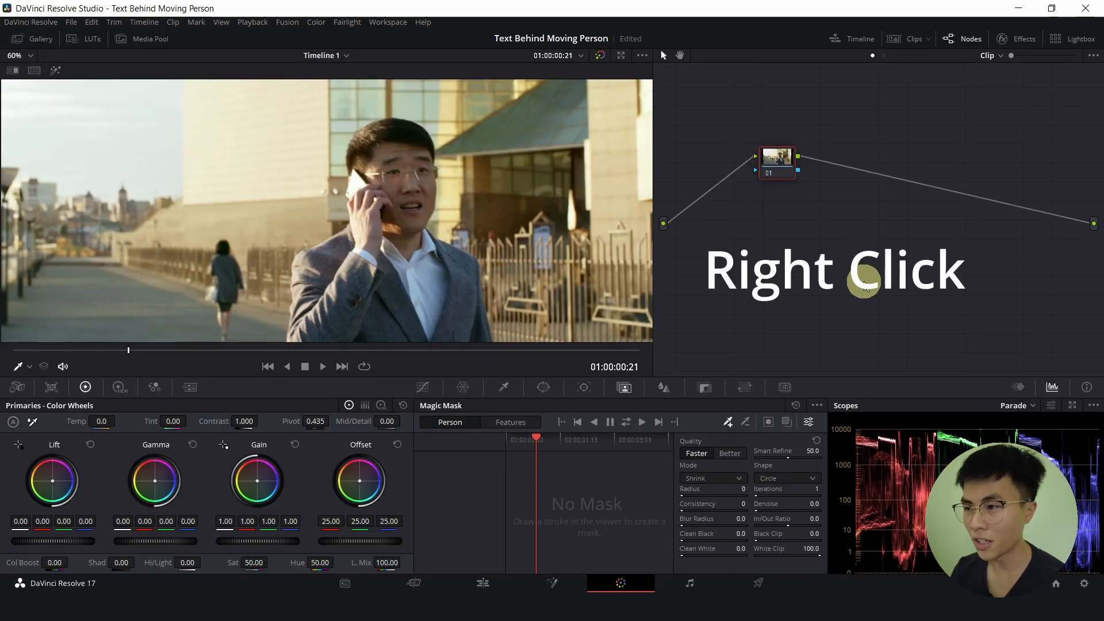
Add an alpha output to the node graph for the Magic Mask cut-out.
right_click(865, 282)
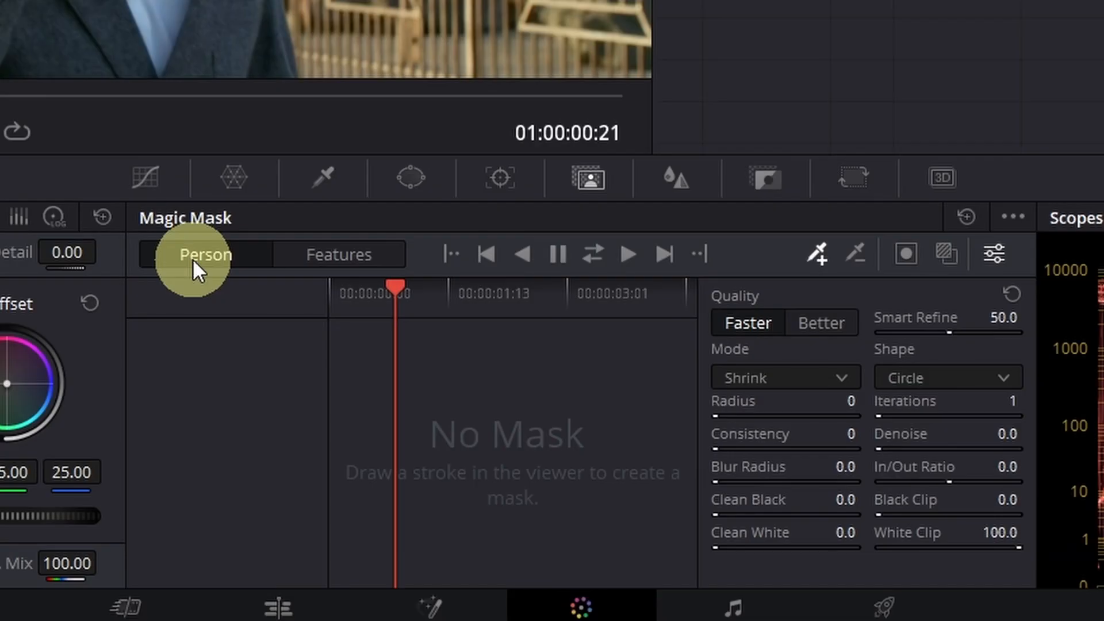
mouse_move(852, 274)
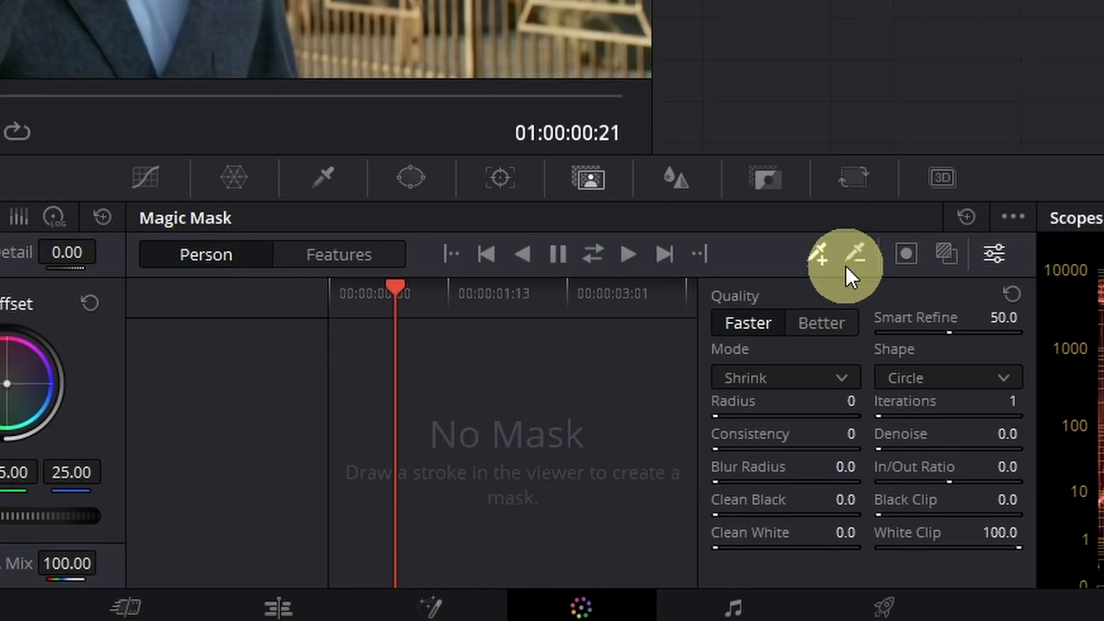
mouse_move(764, 338)
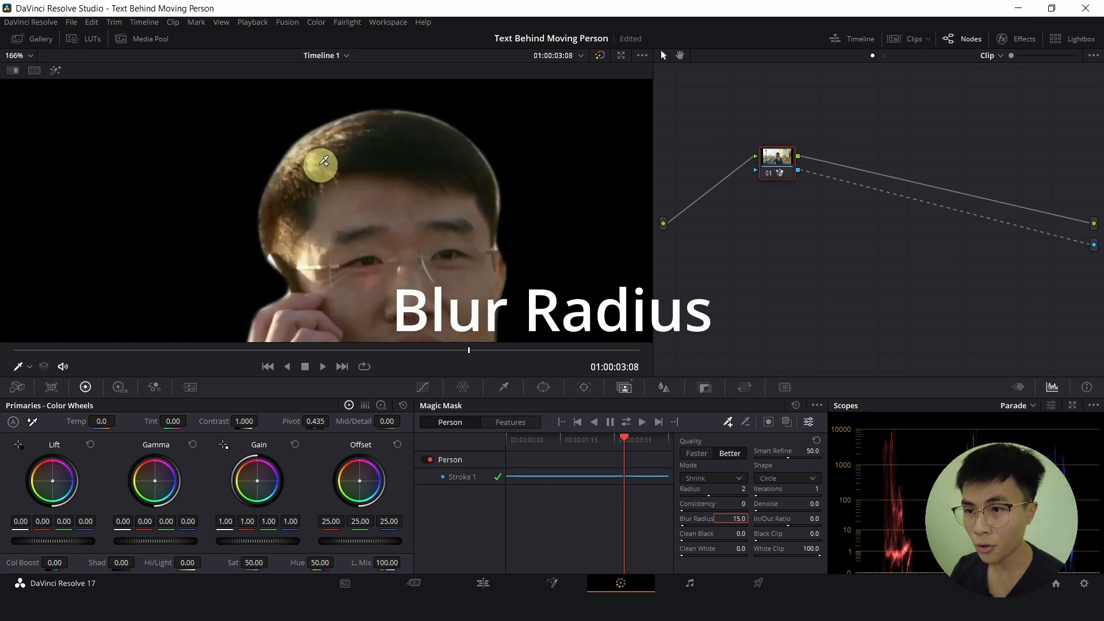
mouse_move(785, 522)
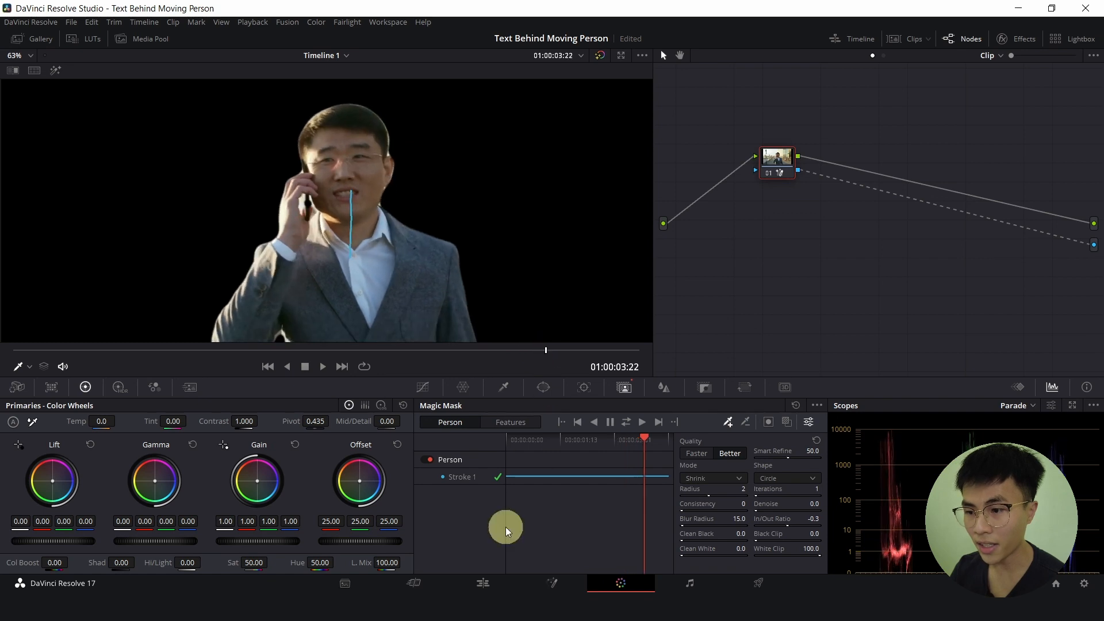
Return to the Edit page to duplicate Guy.mp4 onto track V3.
click(482, 582)
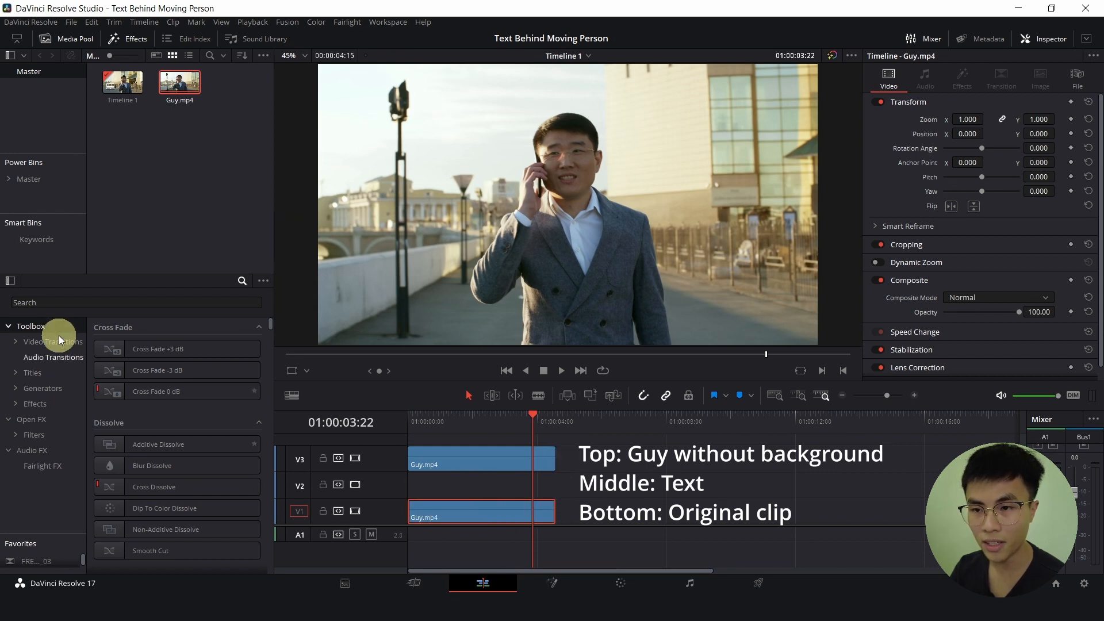
Find the Text+ title in Effects by searching 'te'.
text(text)
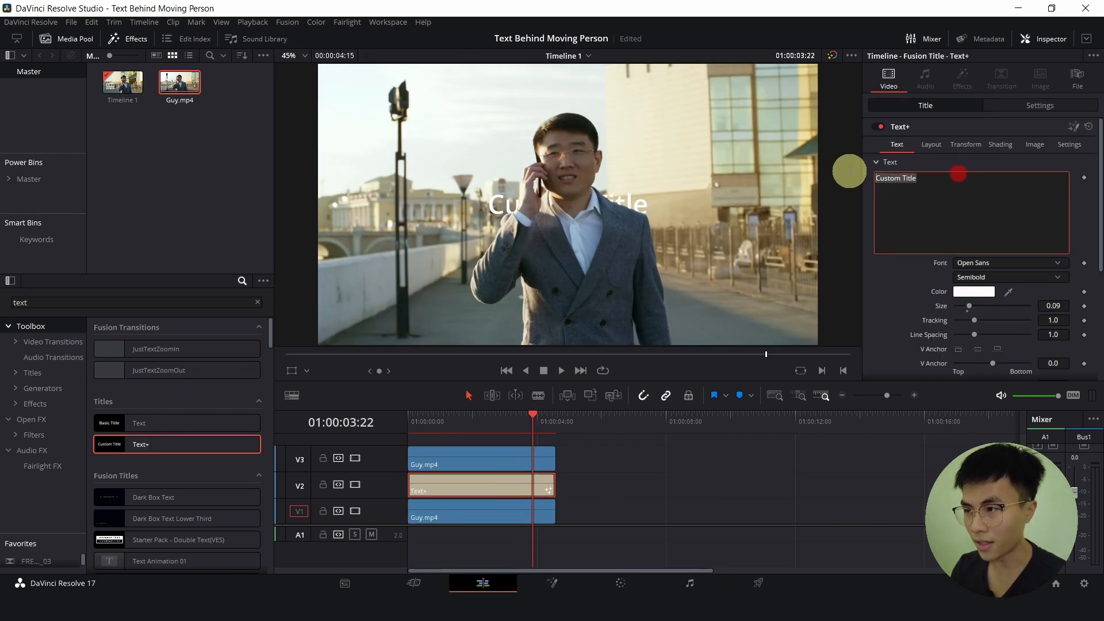
Replace the title text with 'Please Like' and 'And Subscribe' on two lines.
text(Please)
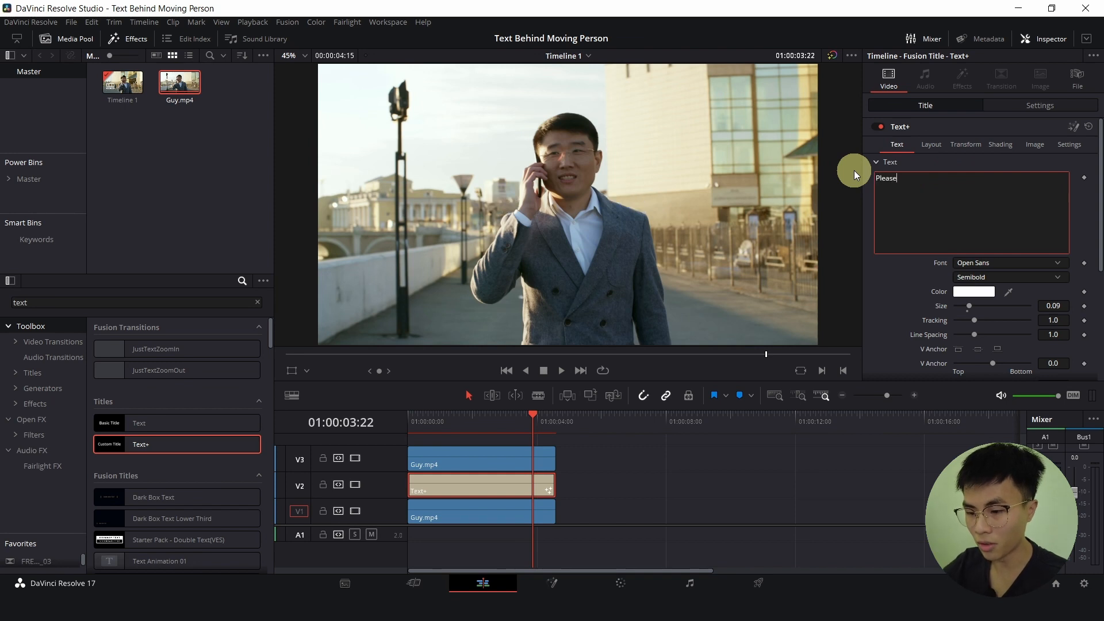
text(Like)
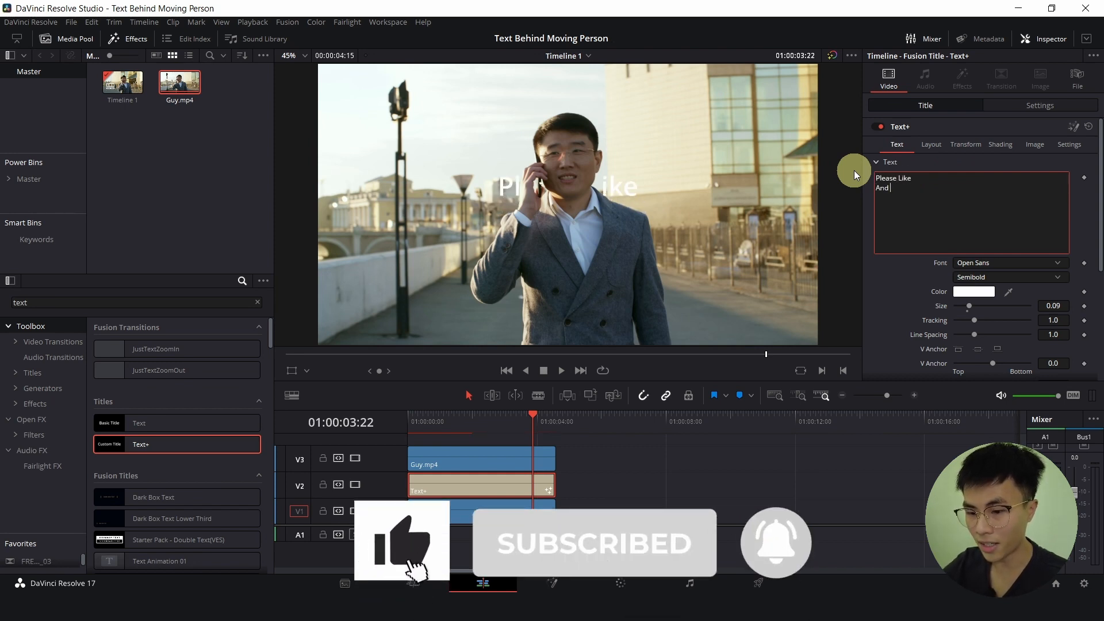
text(Subscribe)
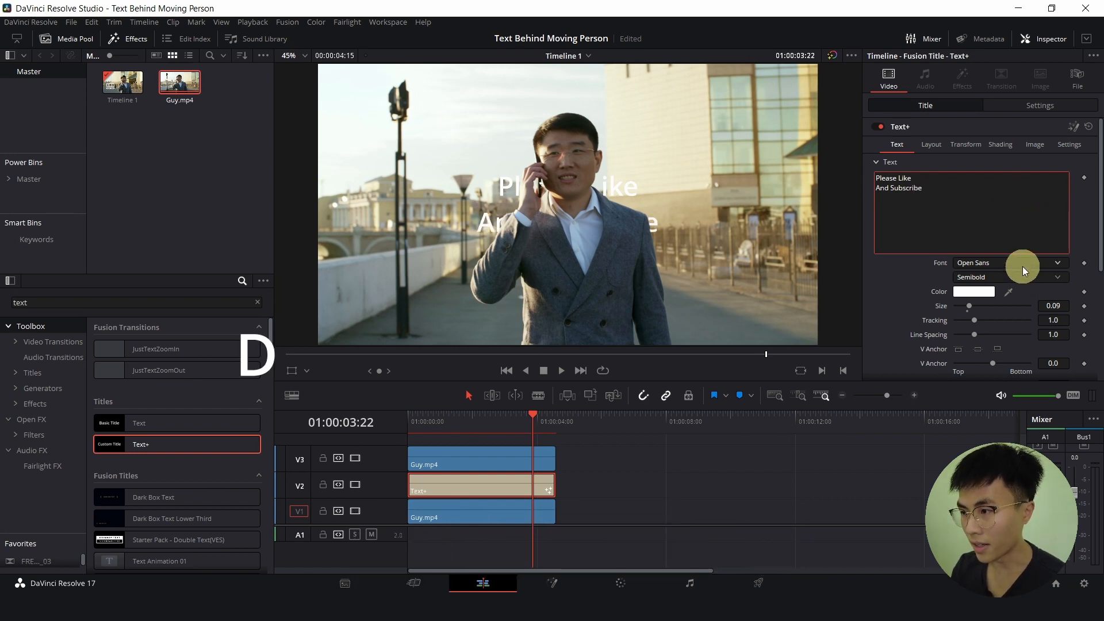
Set the title font to Poppins Bold and colour it dark red #aa0000.
click(1056, 262)
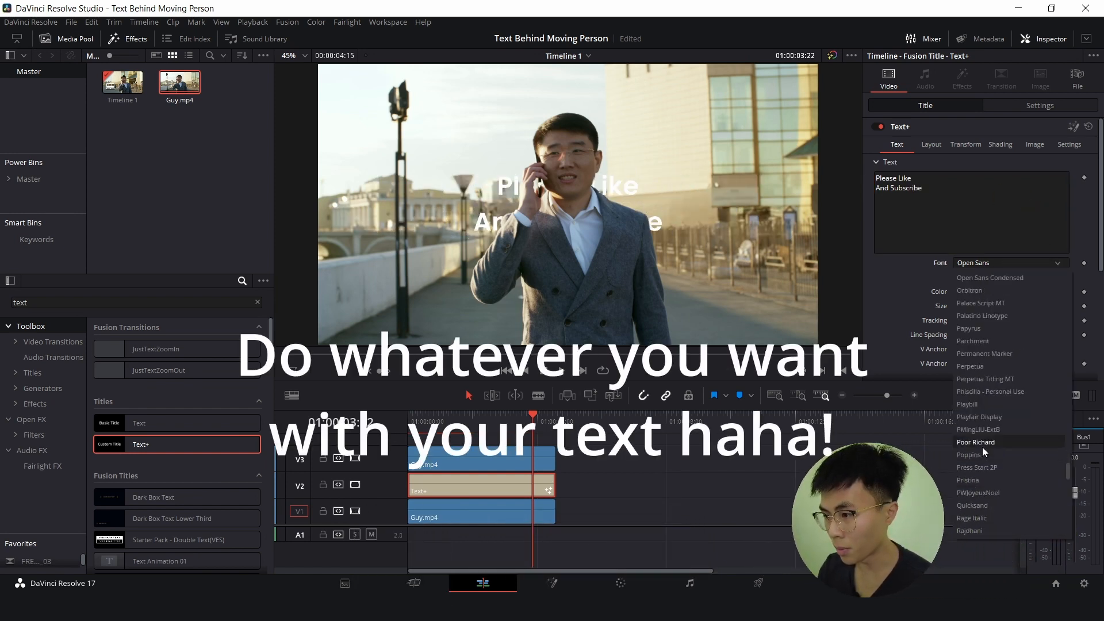
click(971, 454)
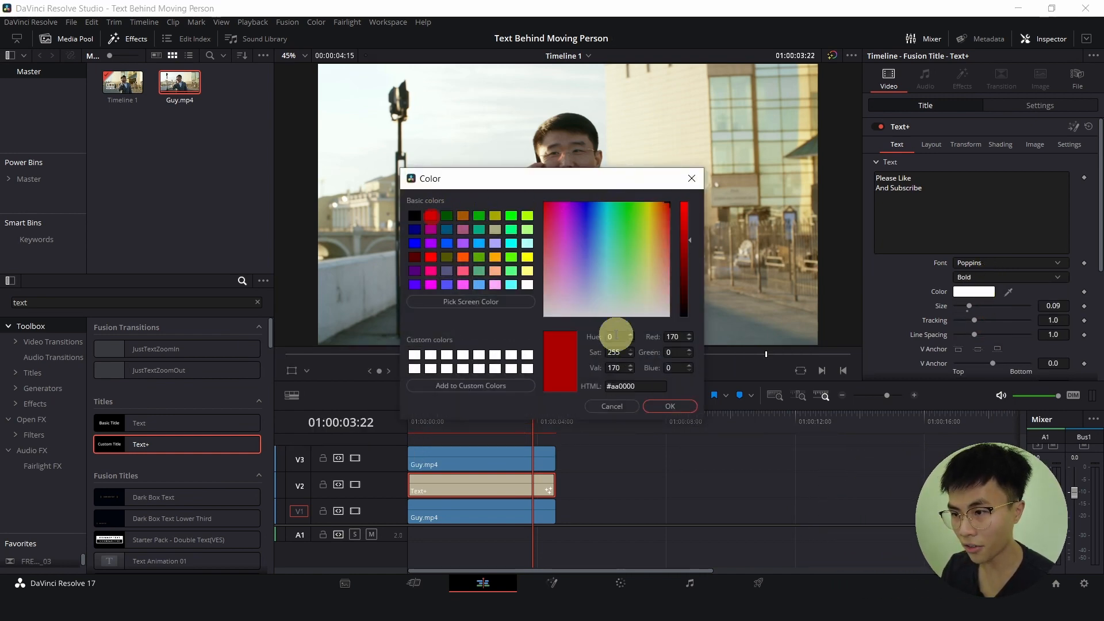
click(669, 406)
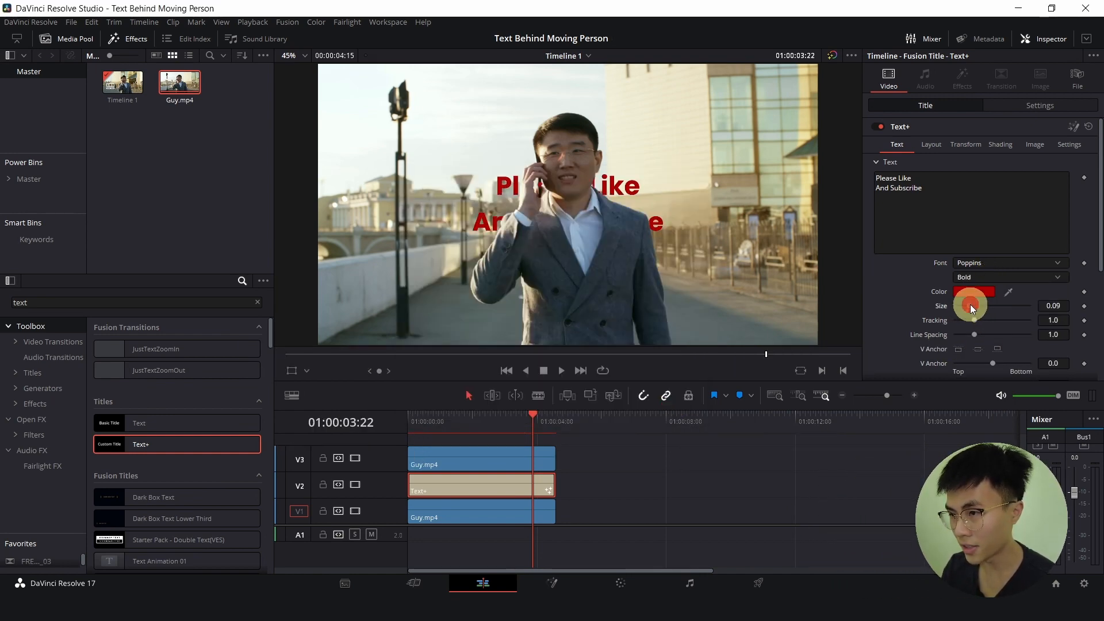